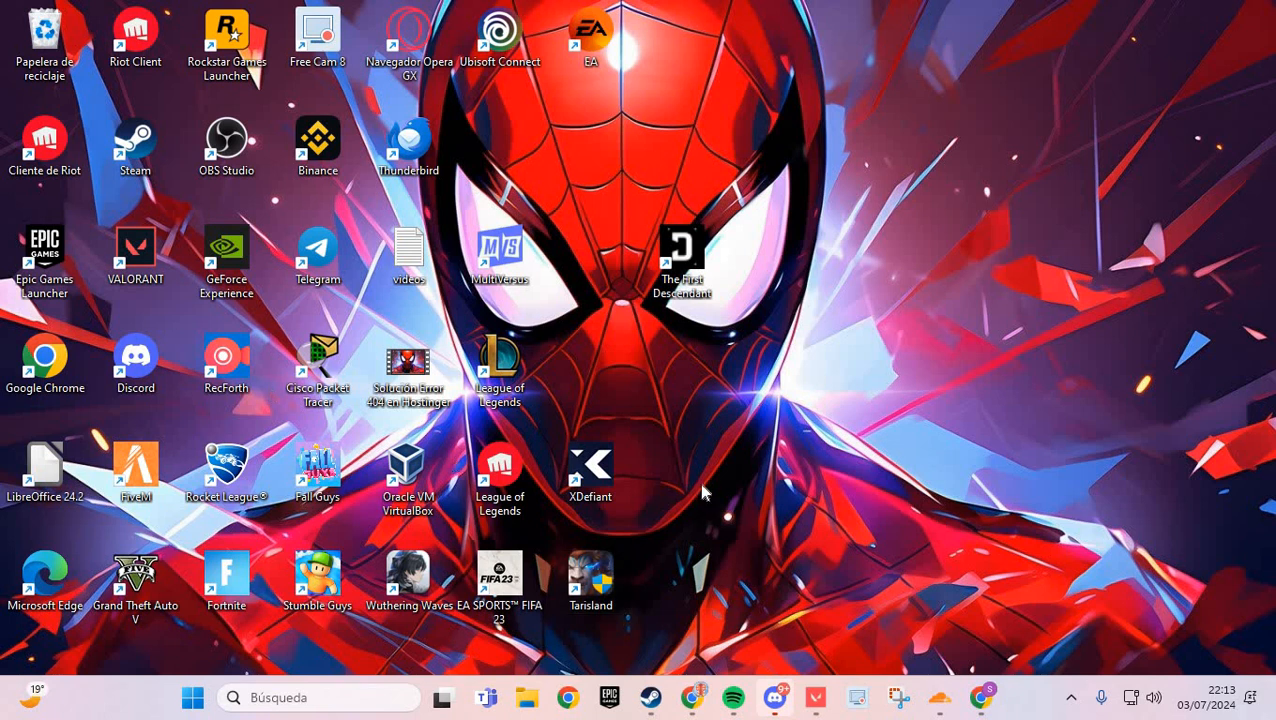
pyautogui.moveTo(726, 432)
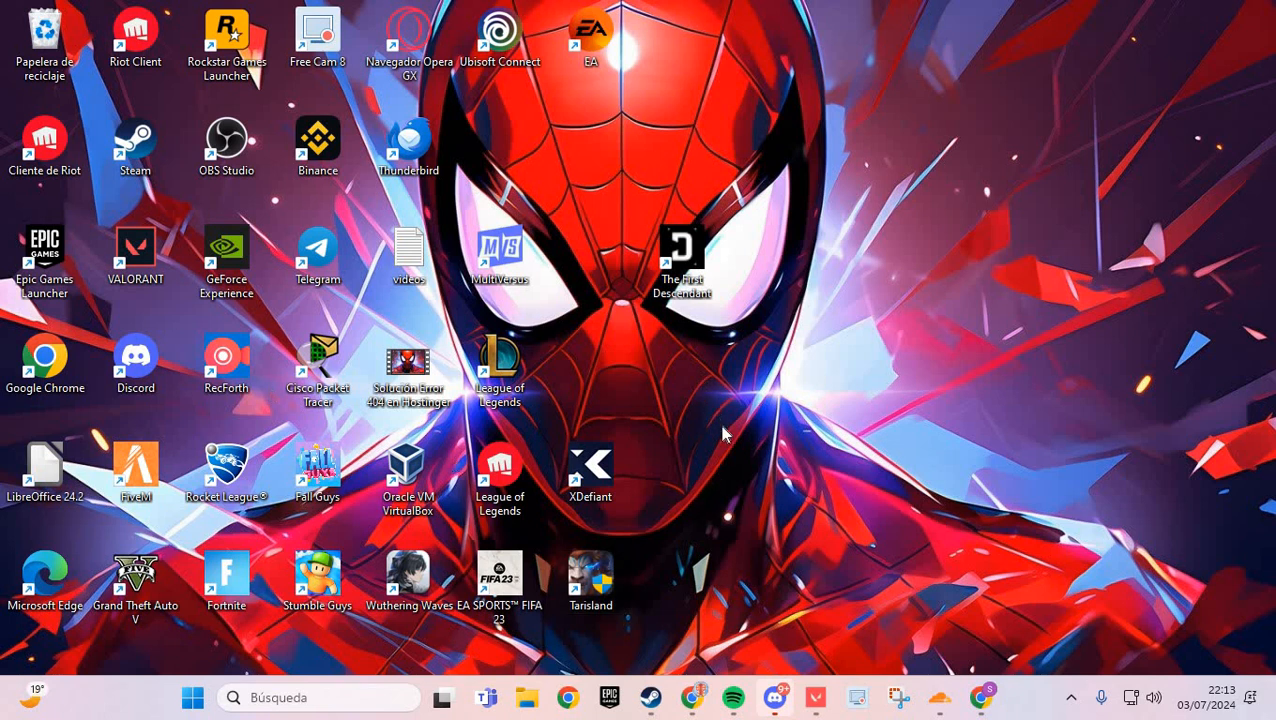
pyautogui.moveTo(725, 513)
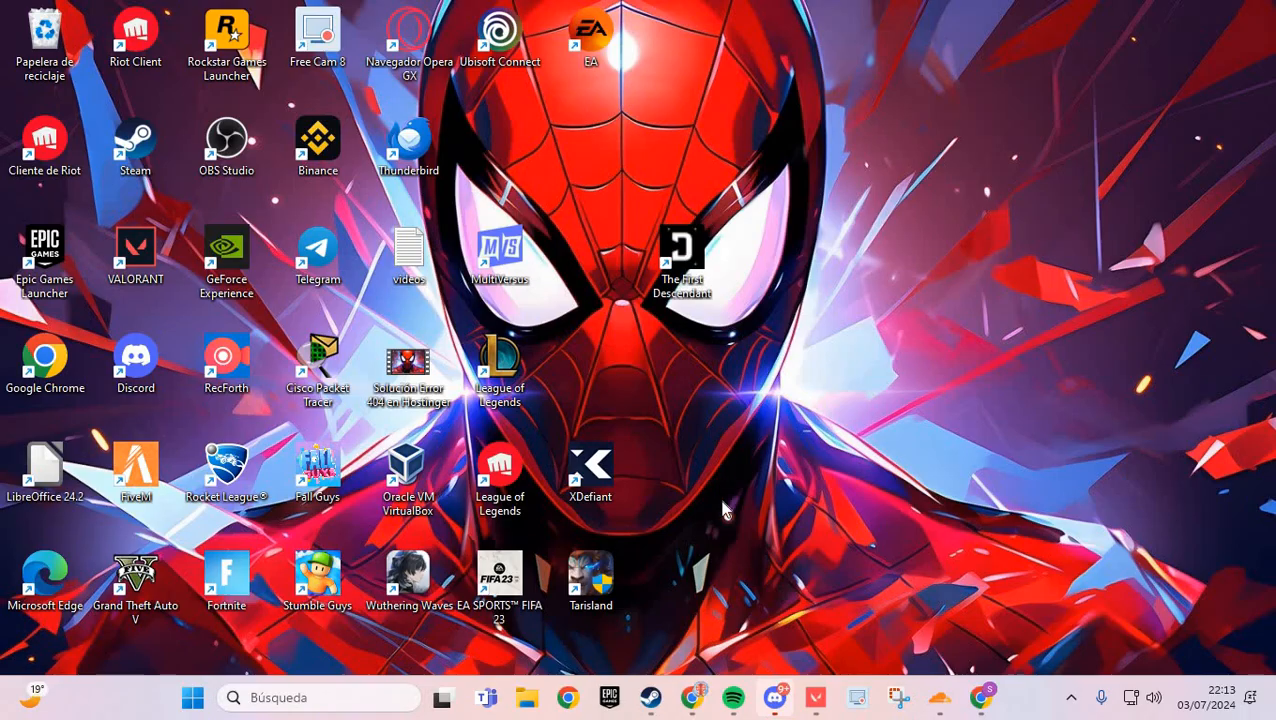
pyautogui.moveTo(645, 546)
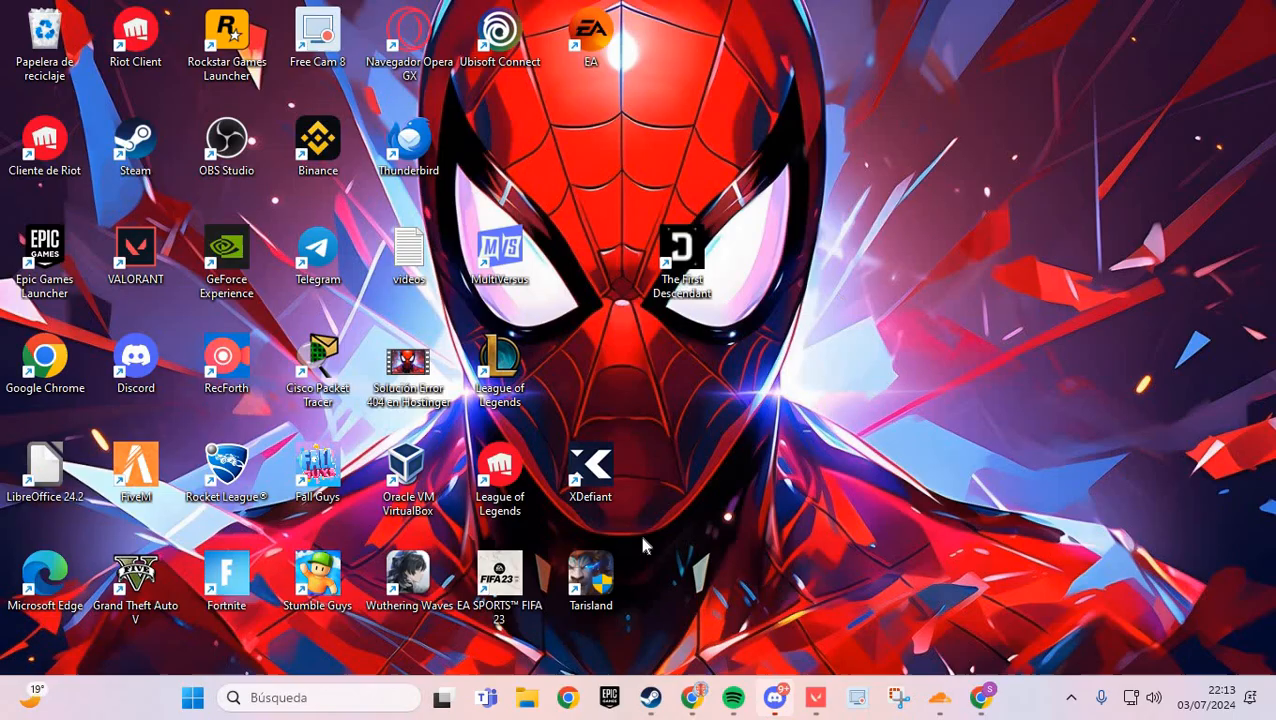
pyautogui.moveTo(697, 640)
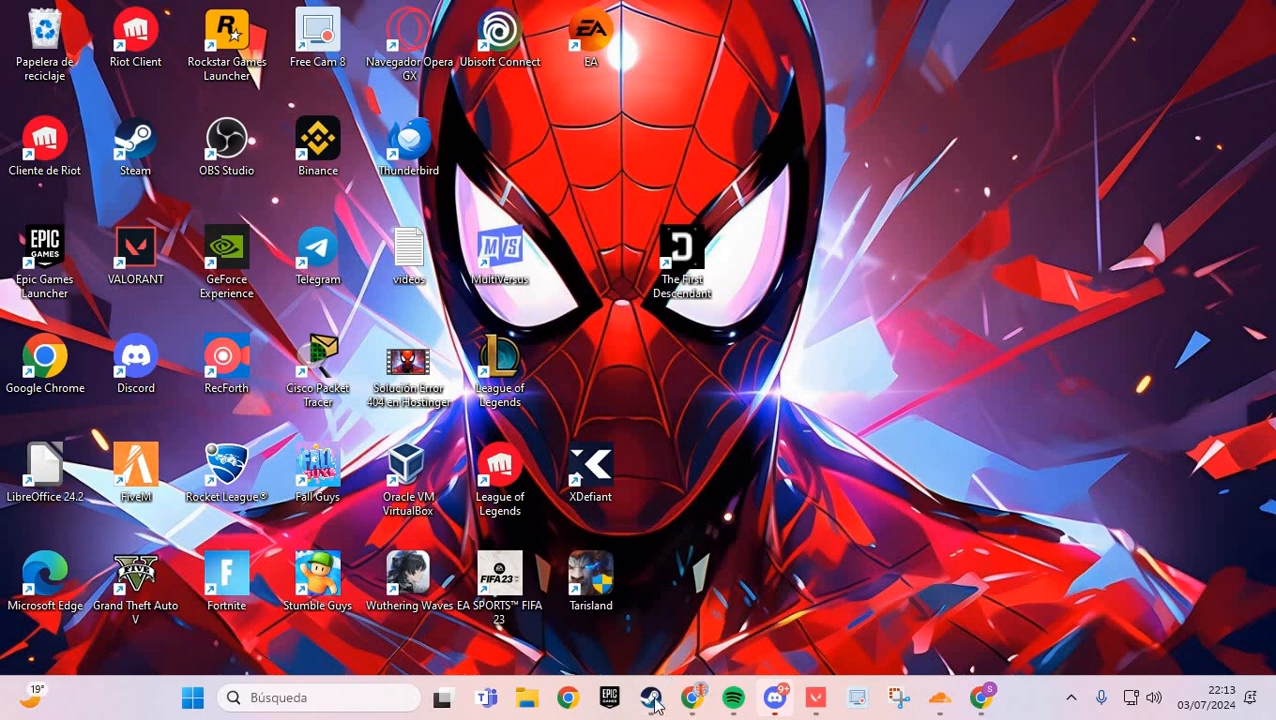
# Launch Steam, view the Downloads settings page, then close the Settings window
pyautogui.click(658, 699)
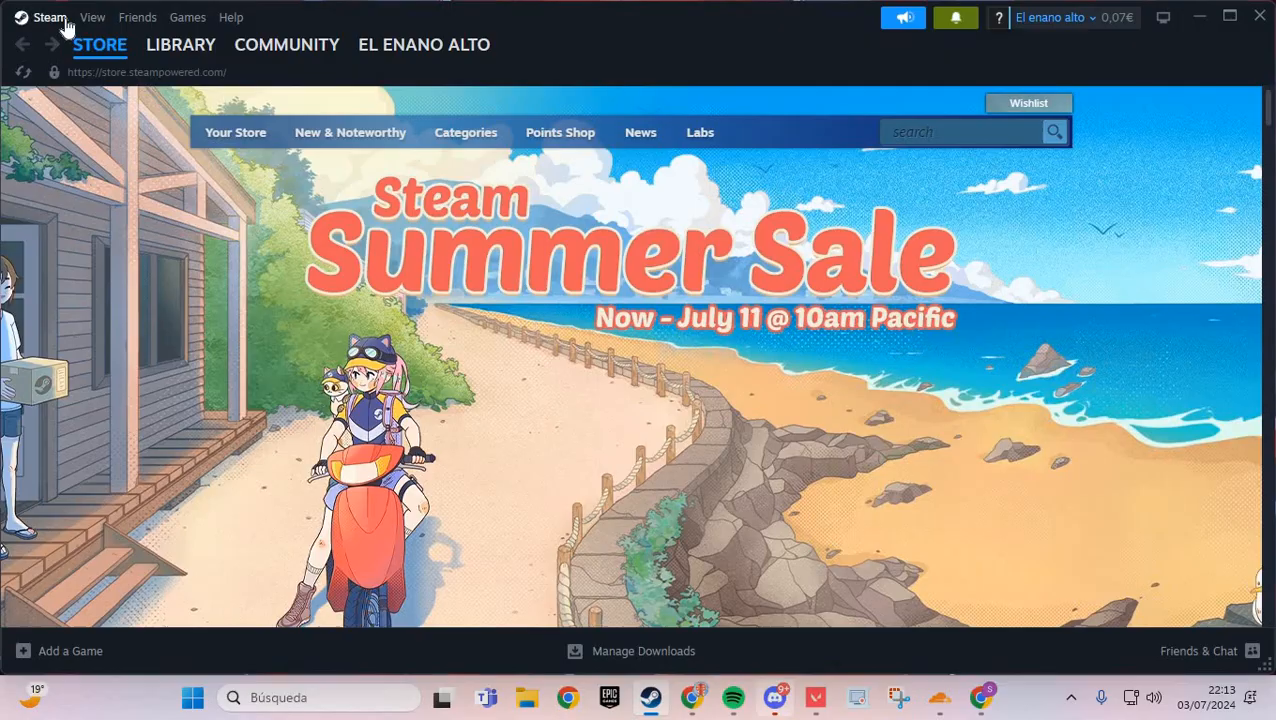
pyautogui.click(48, 17)
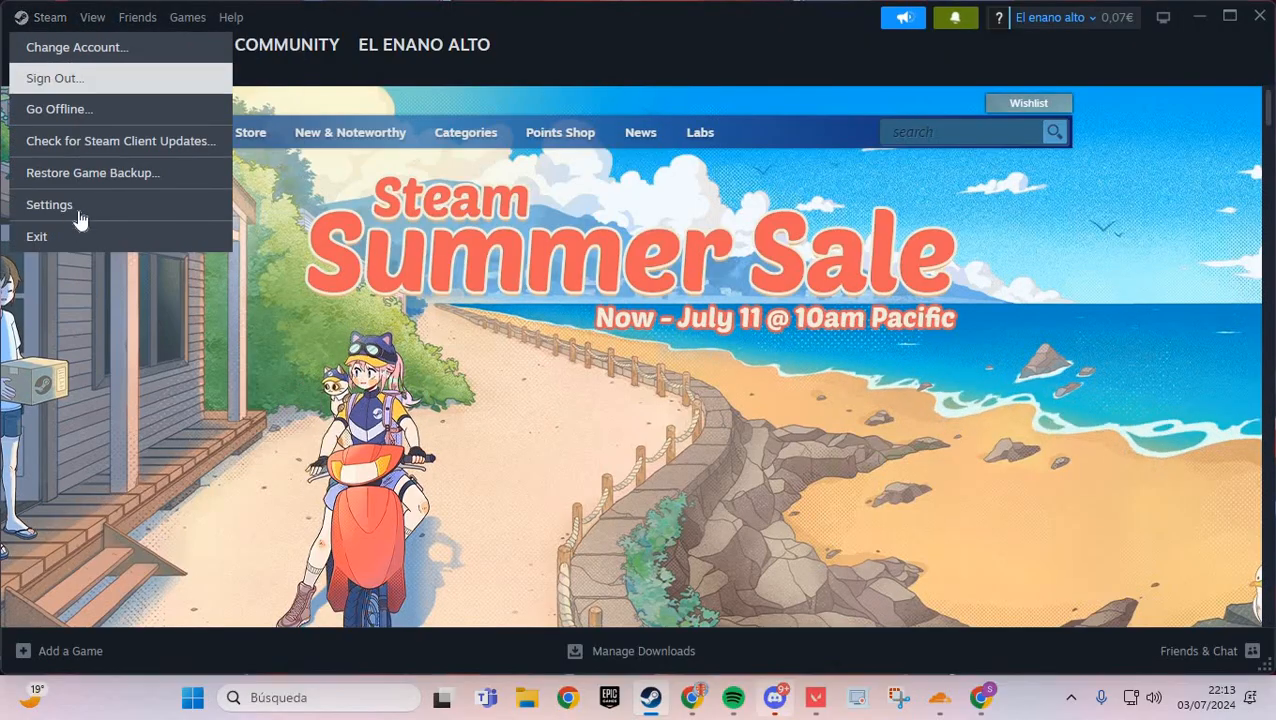
pyautogui.moveTo(186, 278)
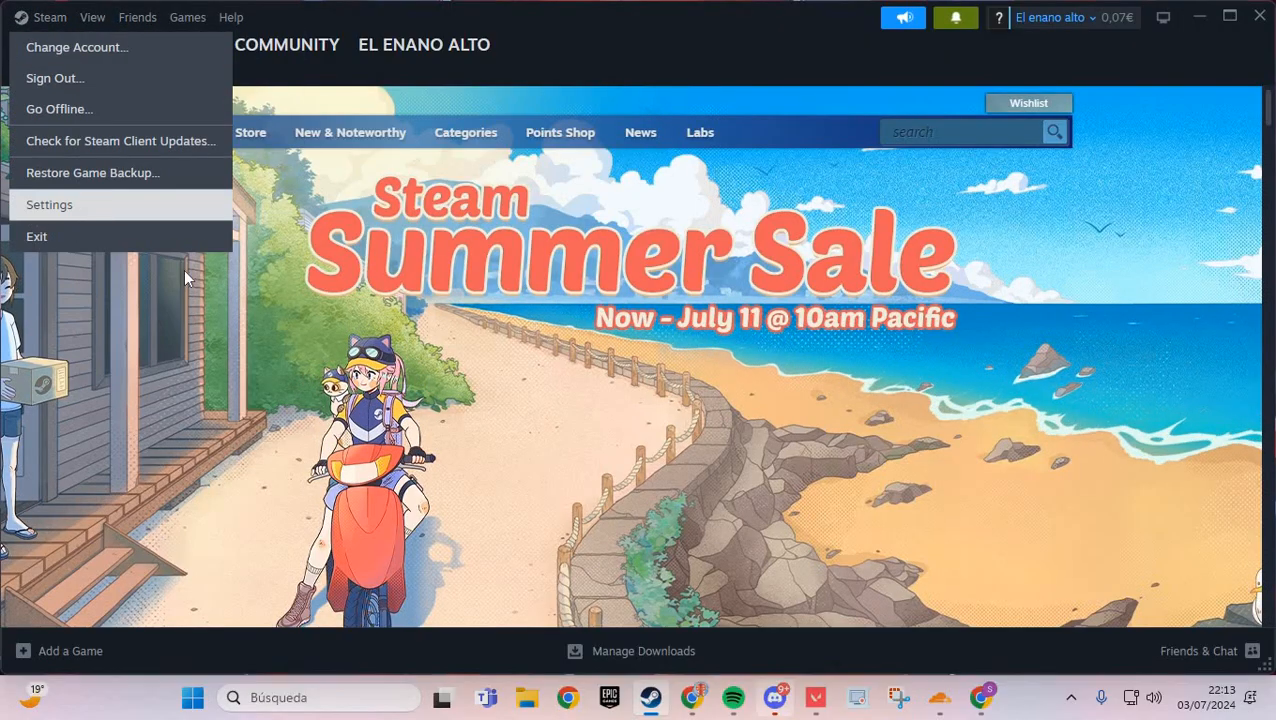
pyautogui.click(49, 204)
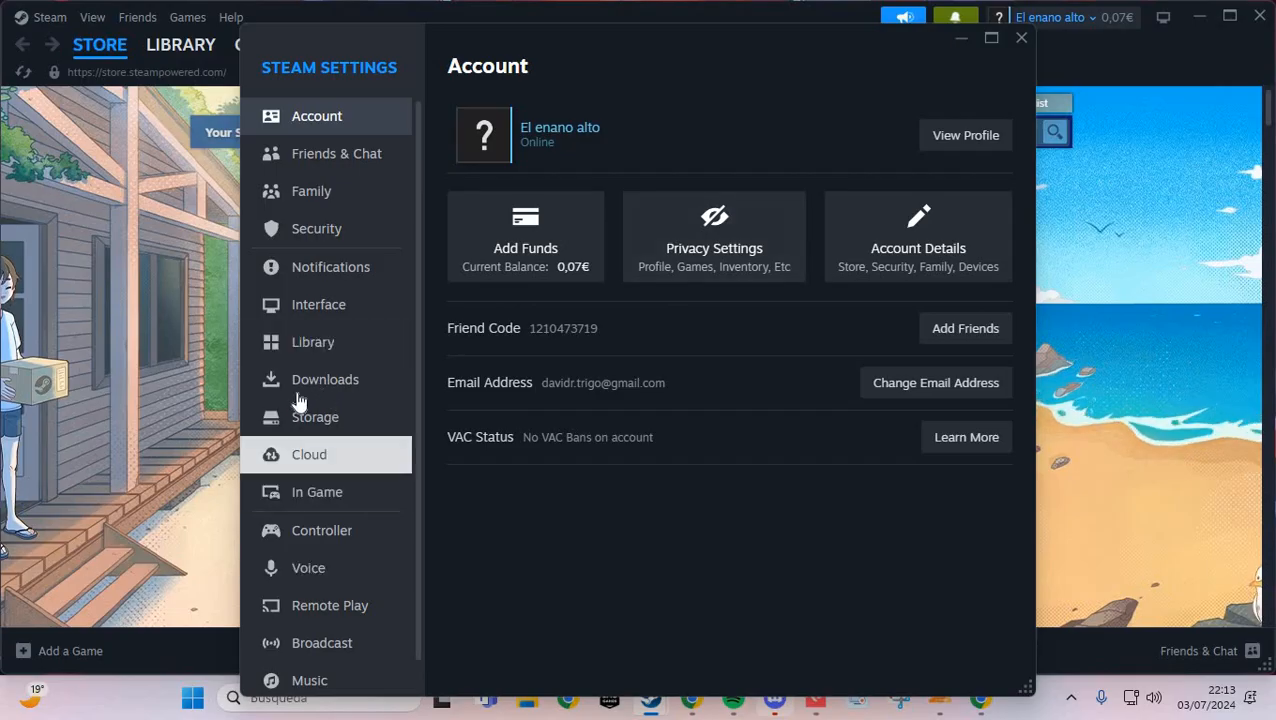
pyautogui.moveTo(327, 380)
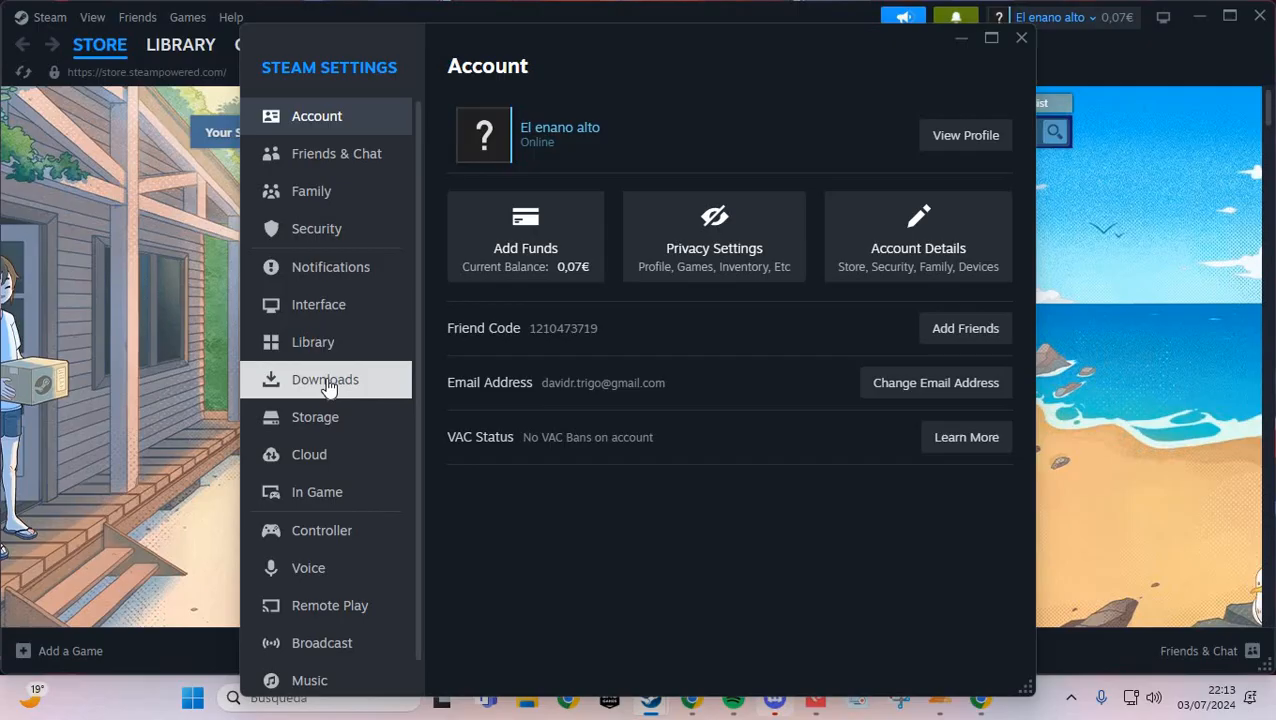
pyautogui.click(324, 379)
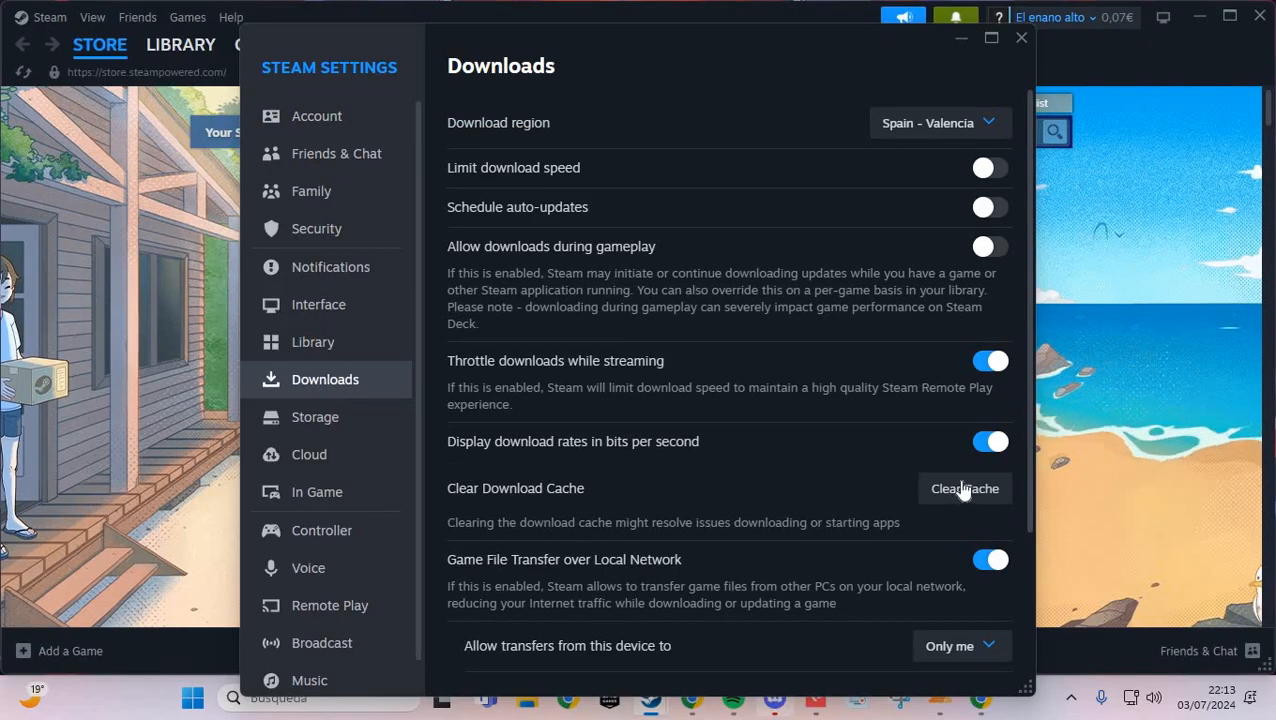
pyautogui.moveTo(804, 434)
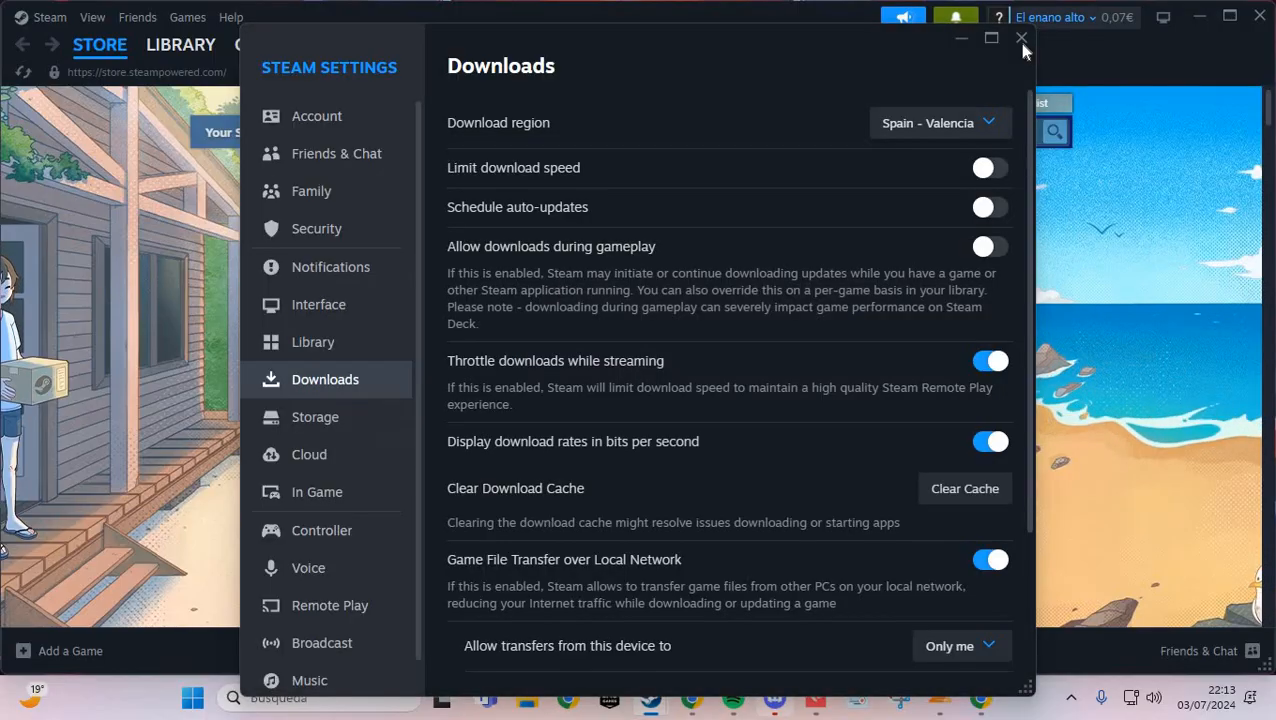
pyautogui.click(1018, 38)
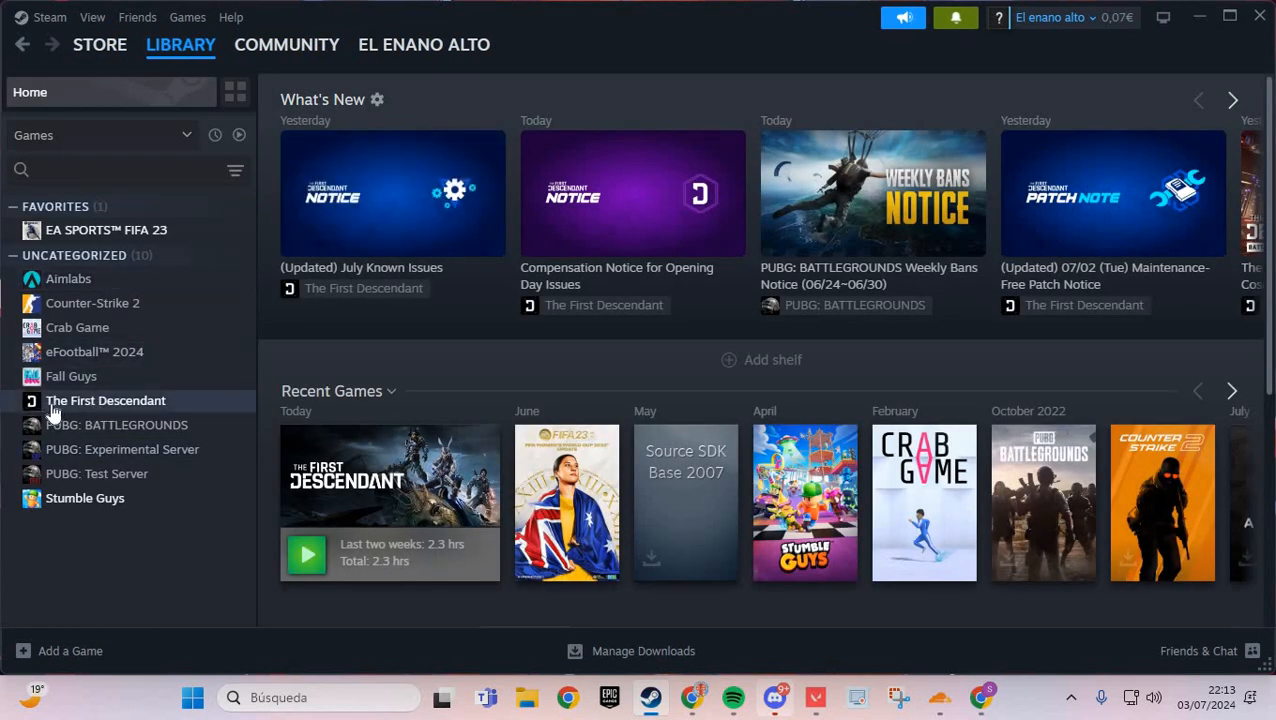
# Open The First Descendant's library page and its gear menu
pyautogui.click(105, 400)
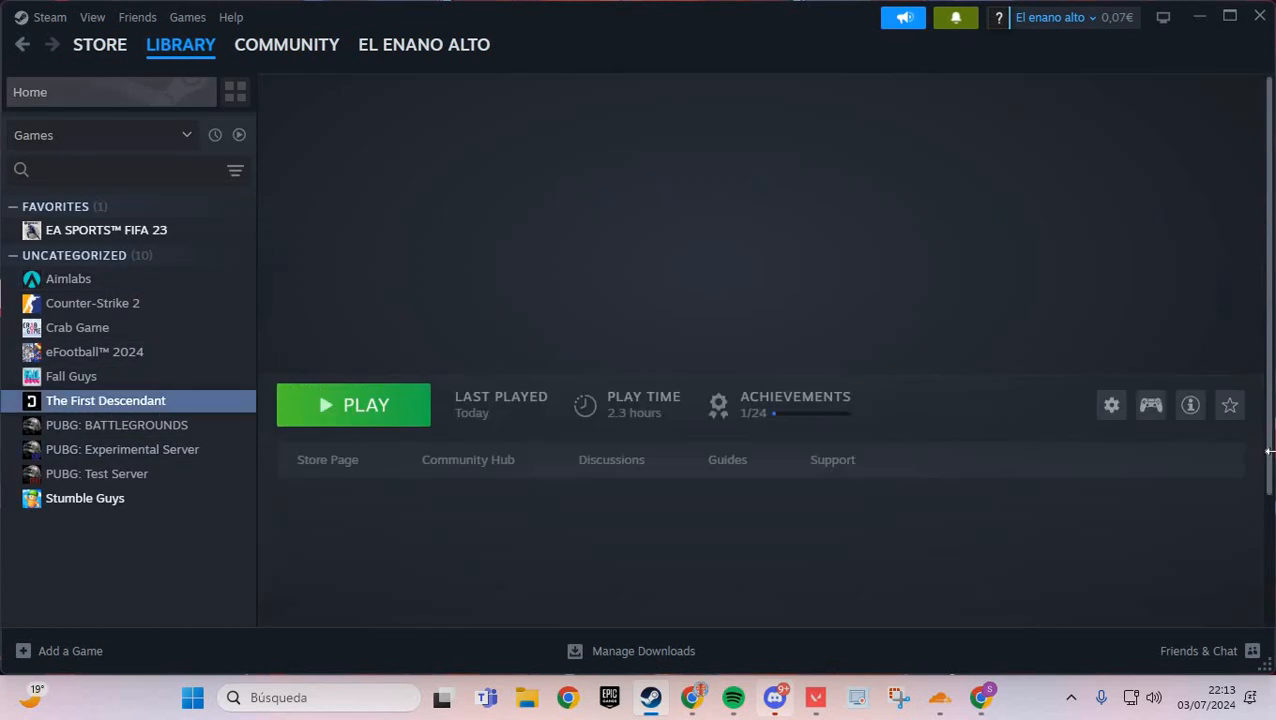
pyautogui.click(1111, 404)
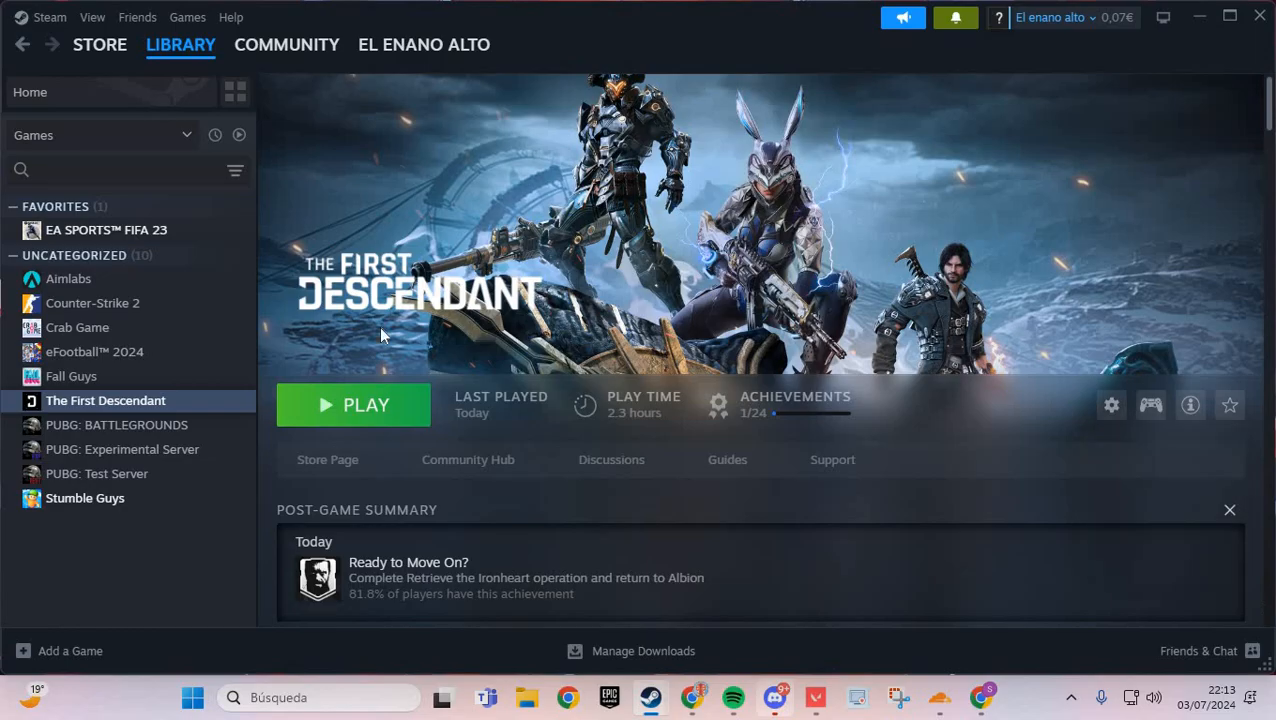
# Verify integrity of The First Descendant's game files from Properties > Installed Files
pyautogui.click(1111, 404)
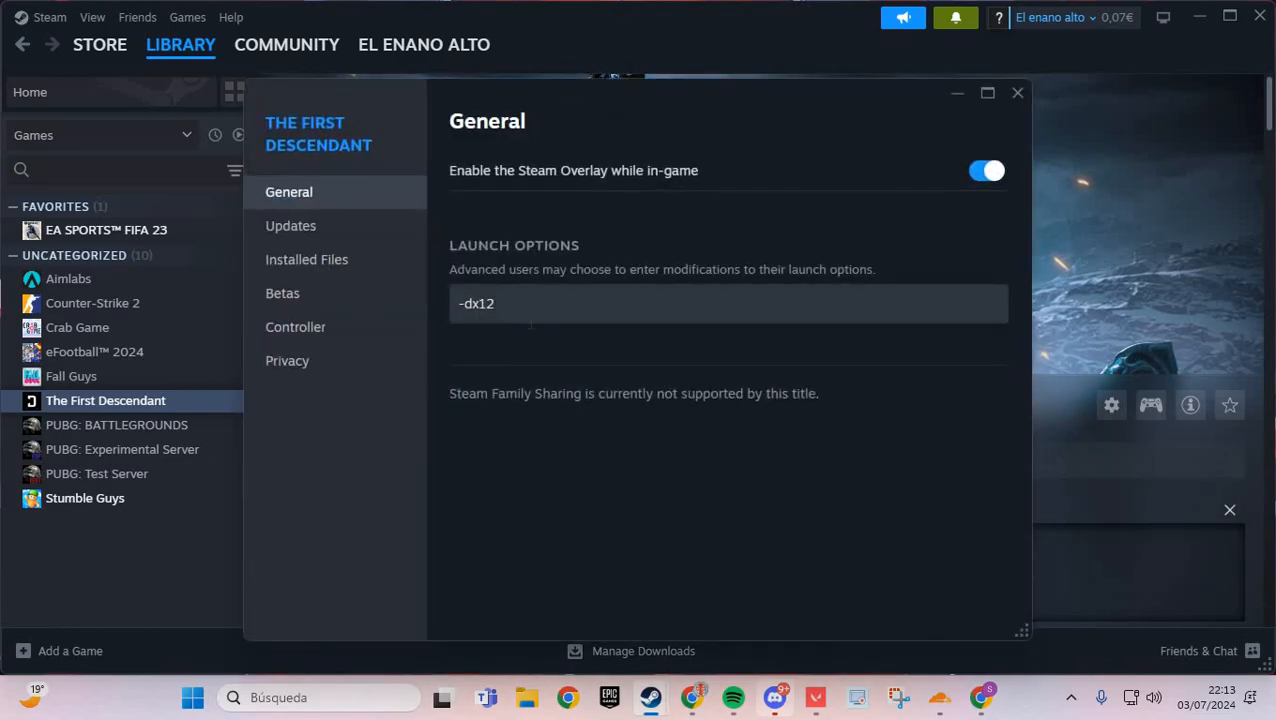
pyautogui.moveTo(335, 268)
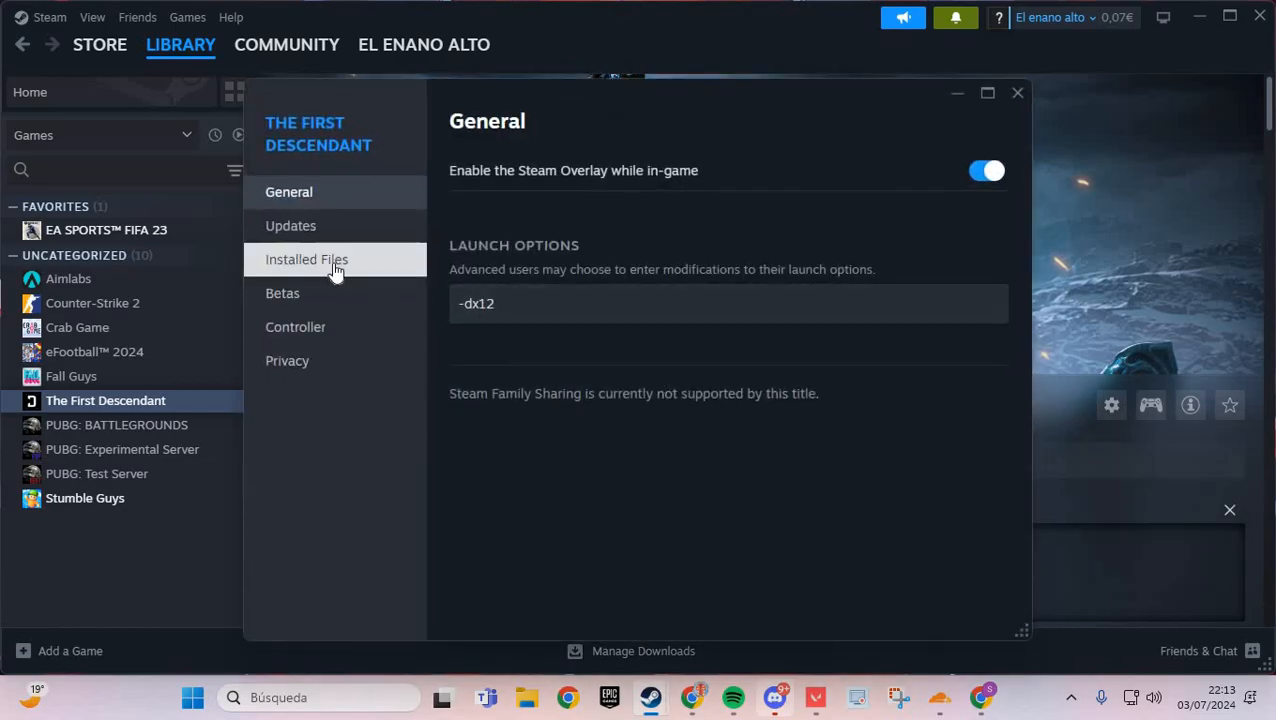
pyautogui.click(307, 259)
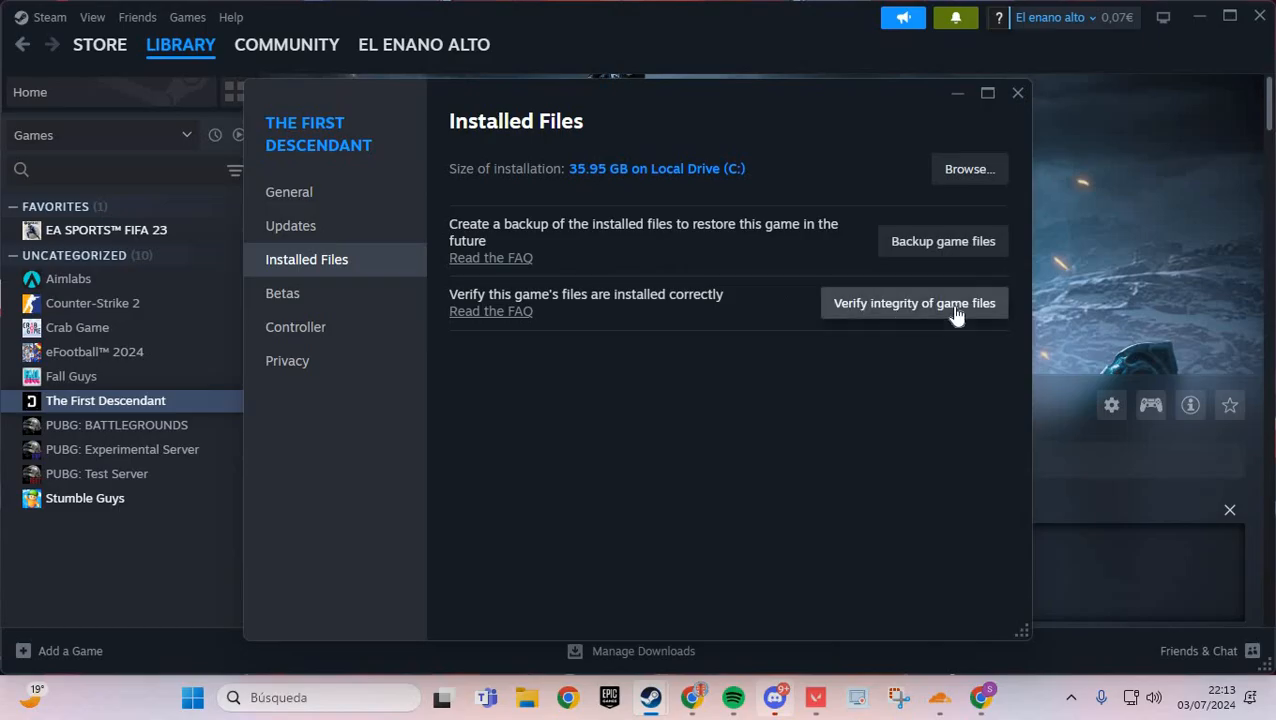
pyautogui.click(913, 303)
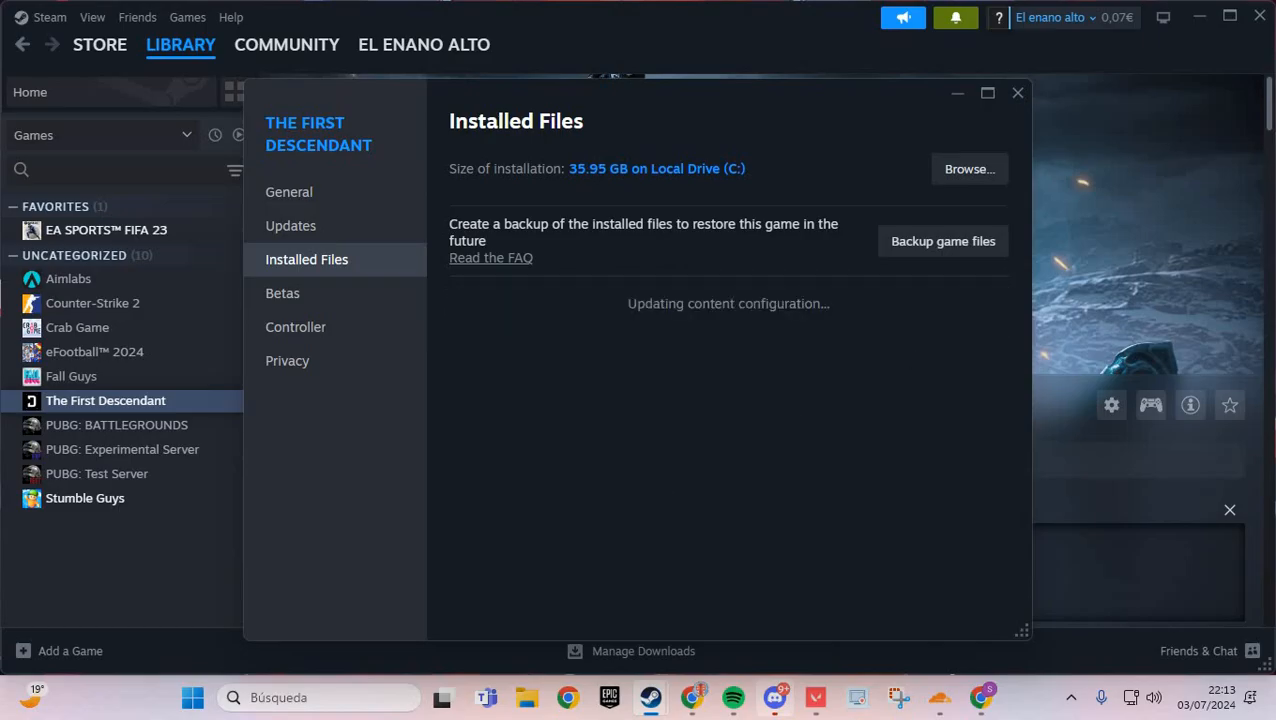